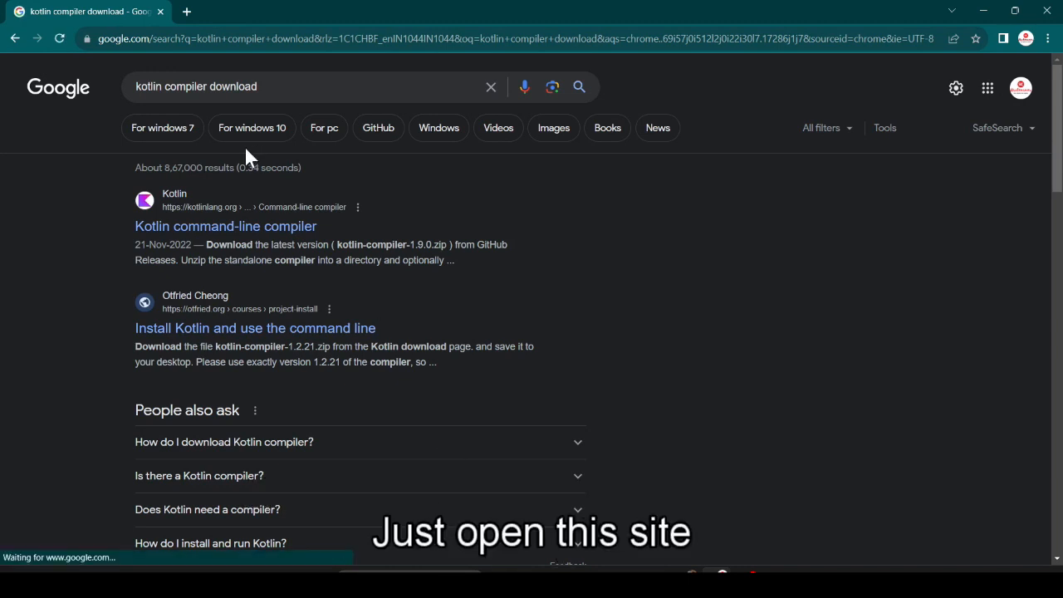
mouse_move(226, 226)
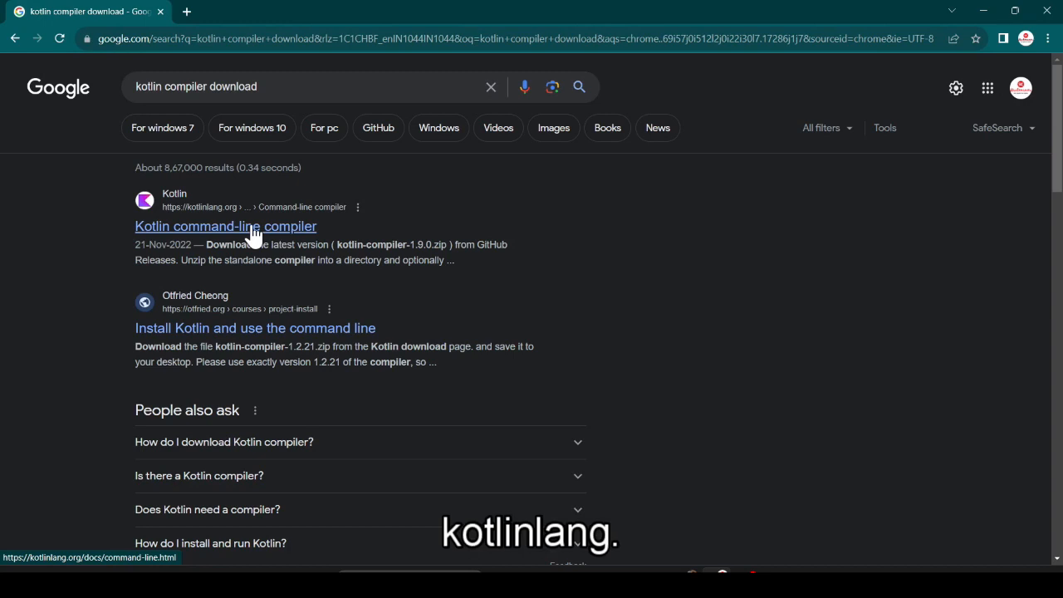
Open the 'Kotlin command-line compiler' search result from kotlinlang.org
left_click(225, 226)
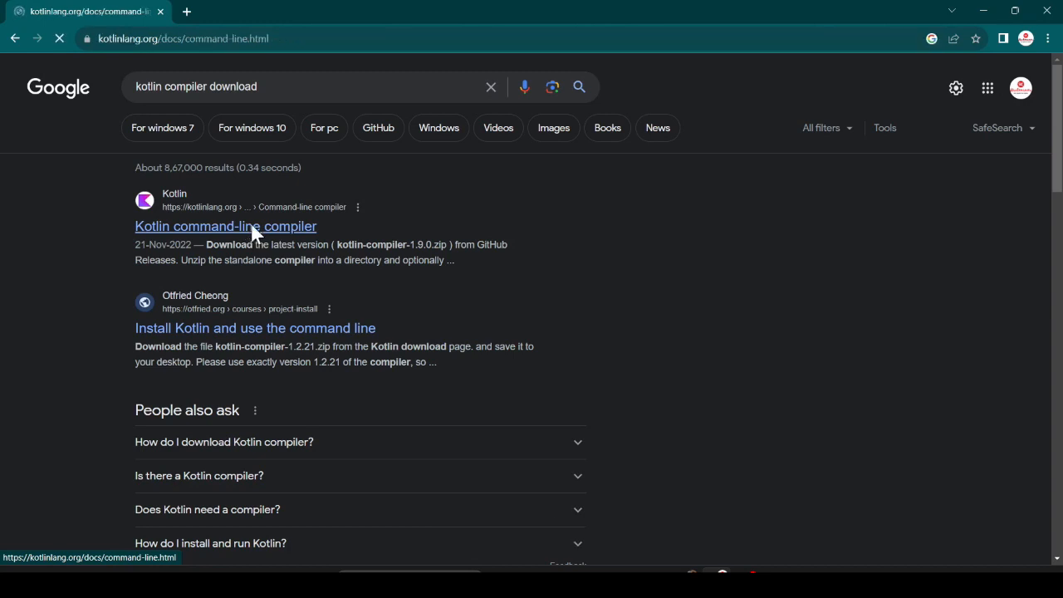
Jump to 'Install the compiler > Manual install' using the page's table of contents
left_click(225, 226)
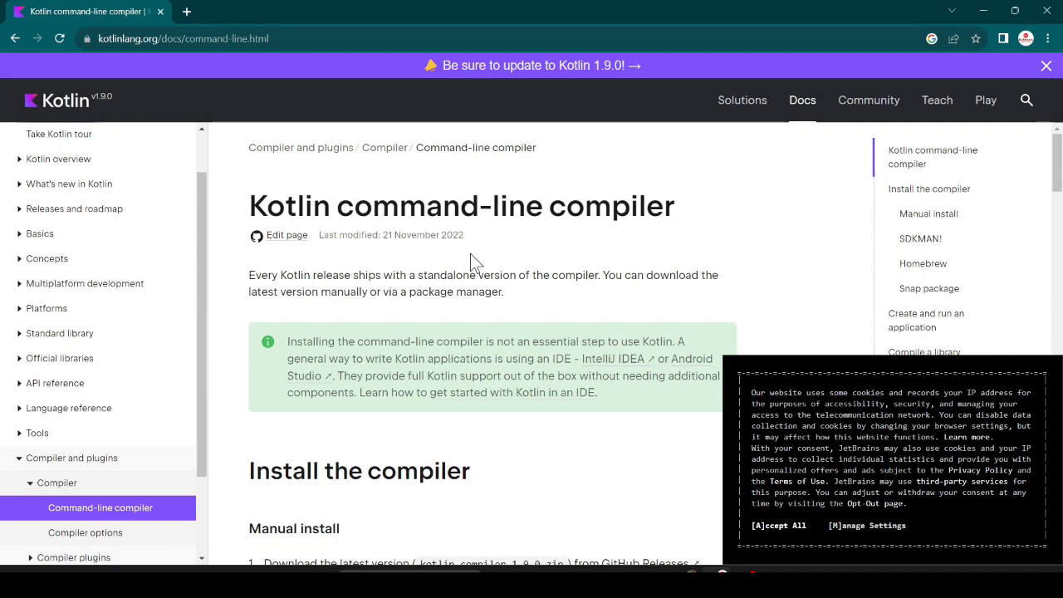
left_click(920, 239)
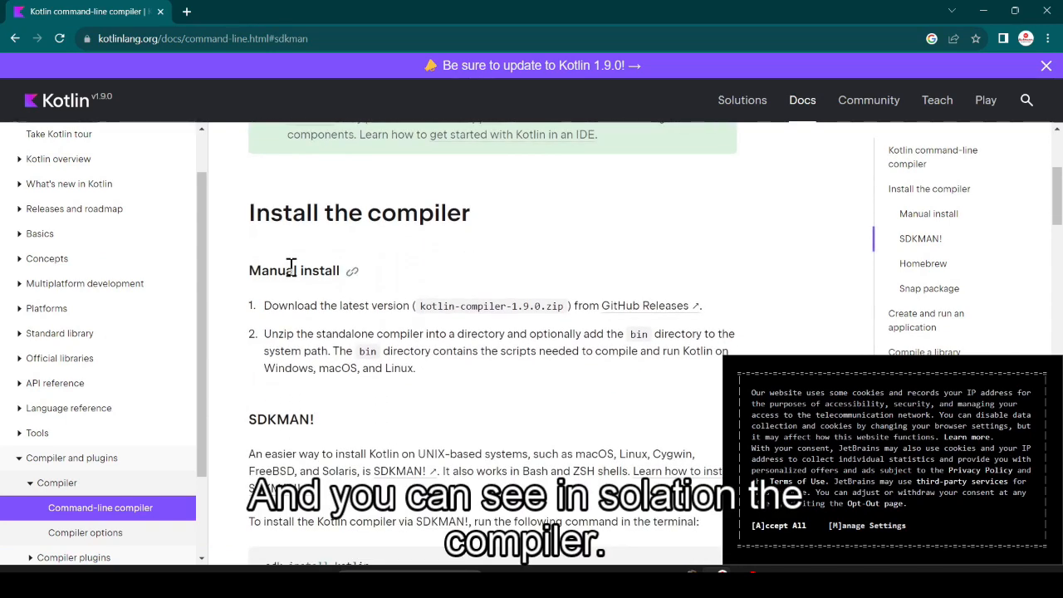
mouse_move(430, 301)
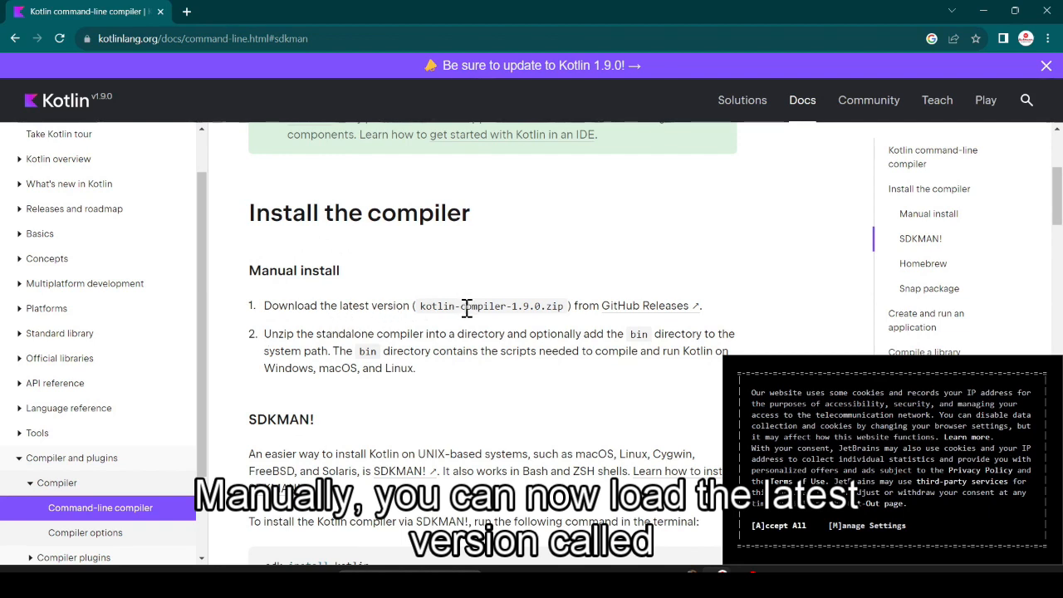
mouse_move(469, 322)
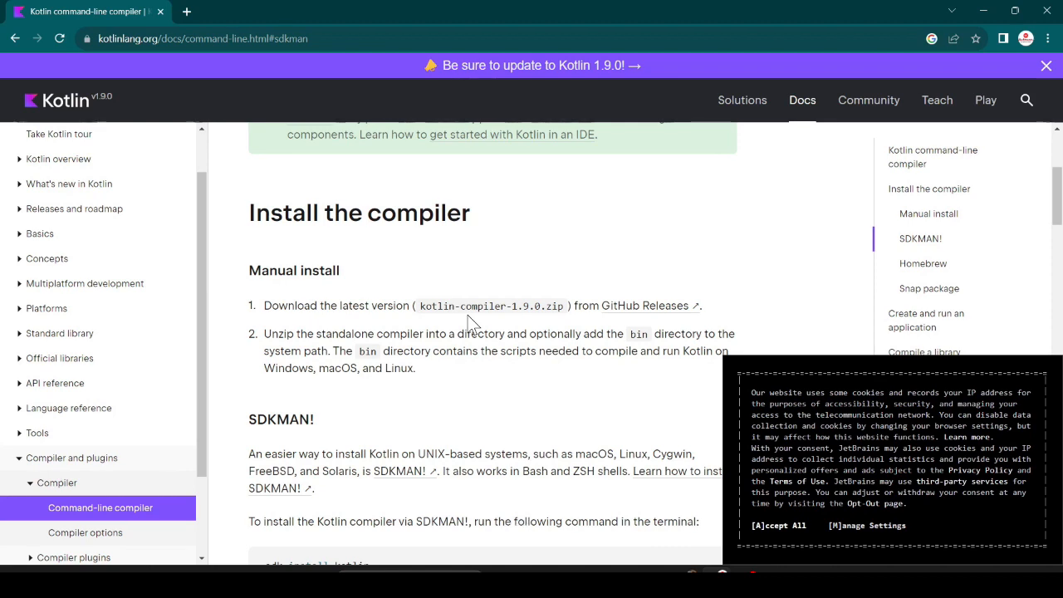
mouse_move(631, 305)
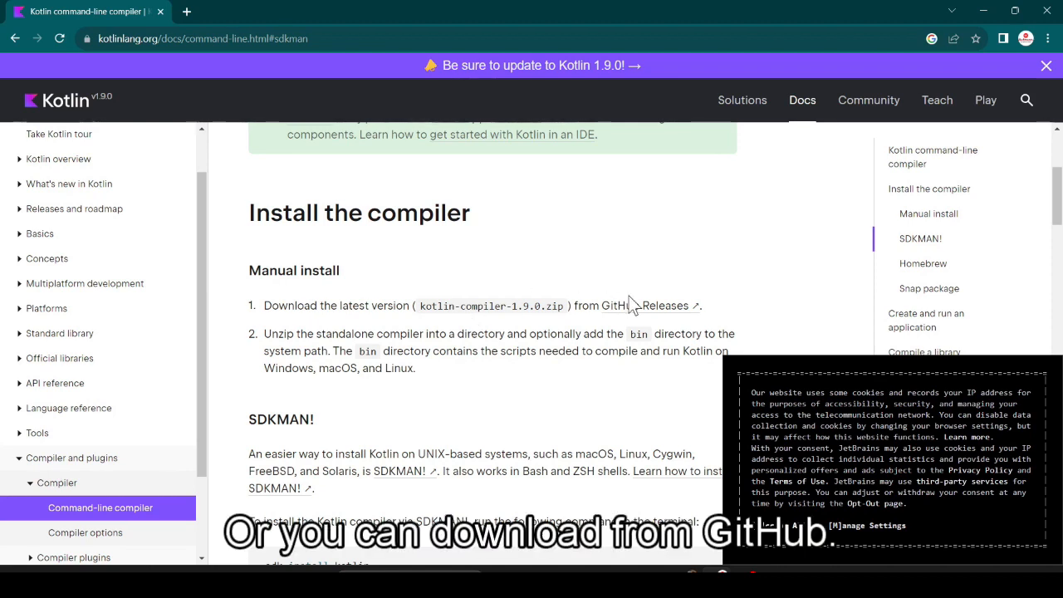
mouse_move(640, 311)
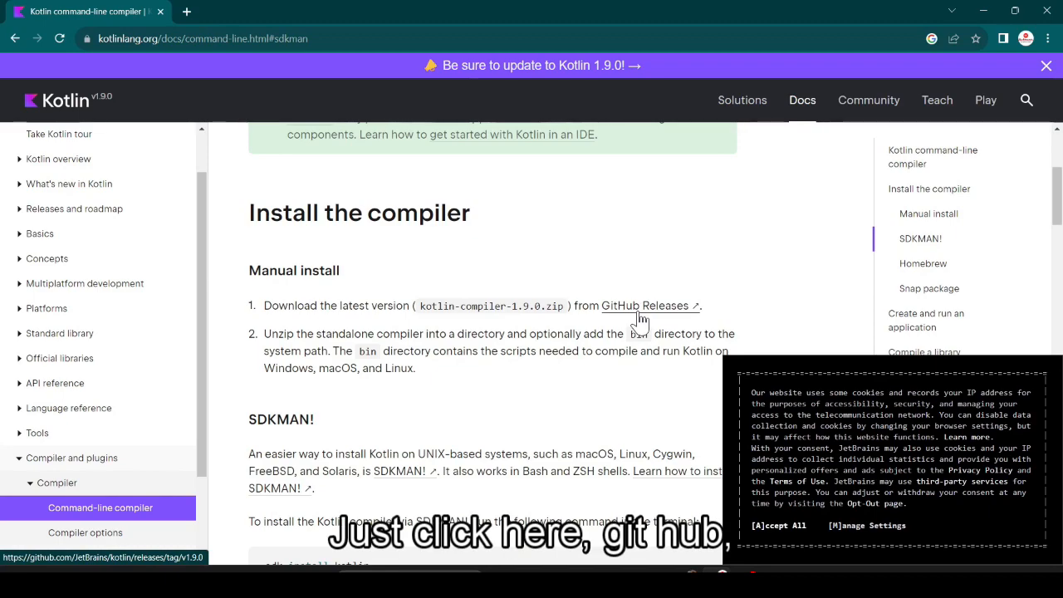
Open the Kotlin 1.9.0 GitHub release page and scroll down to its Assets
left_click(646, 306)
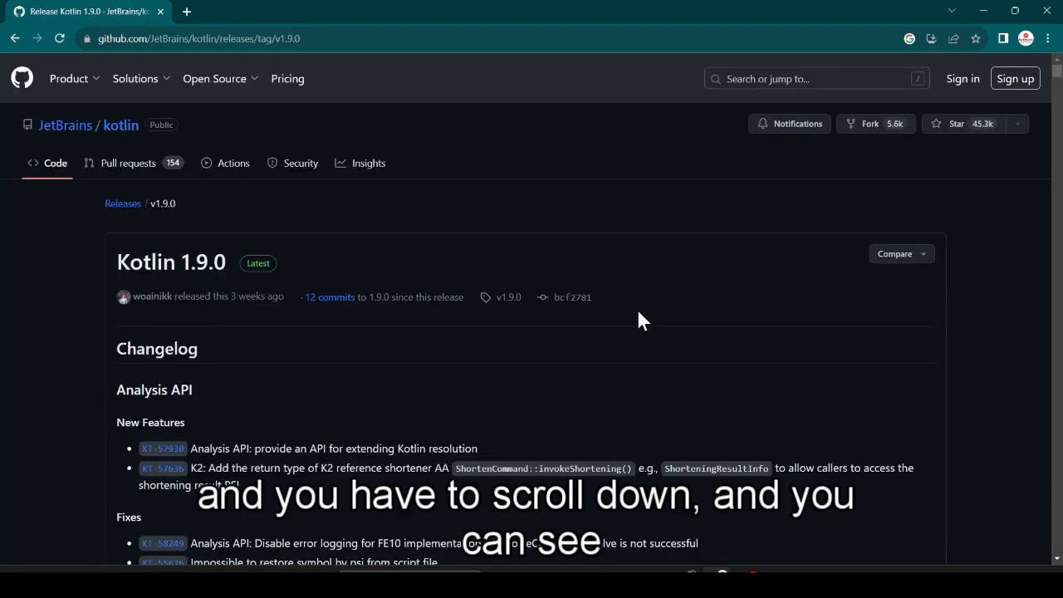
scroll("down", 3)
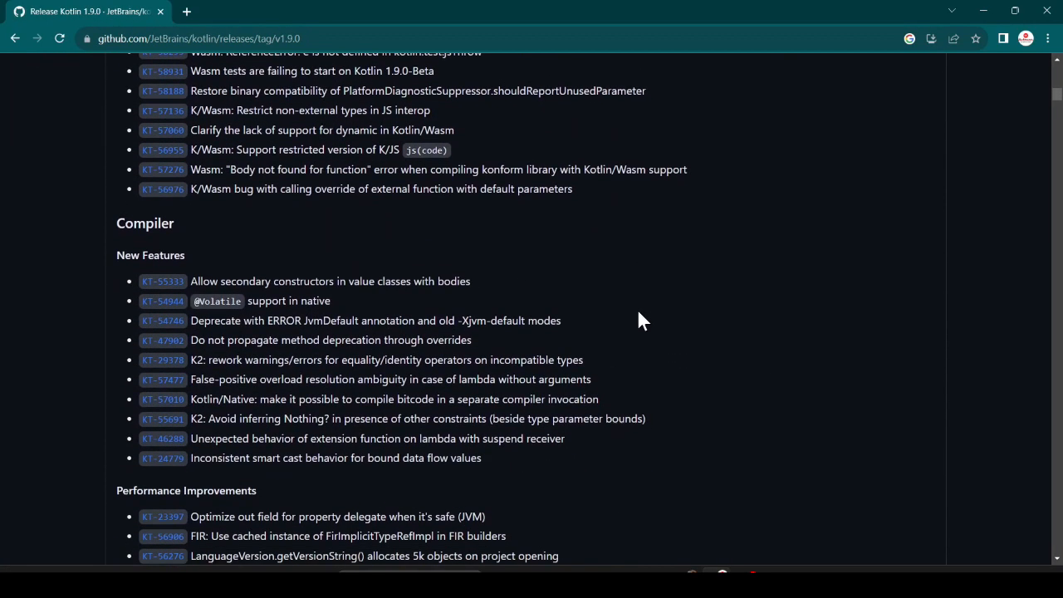
scroll("down", 3)
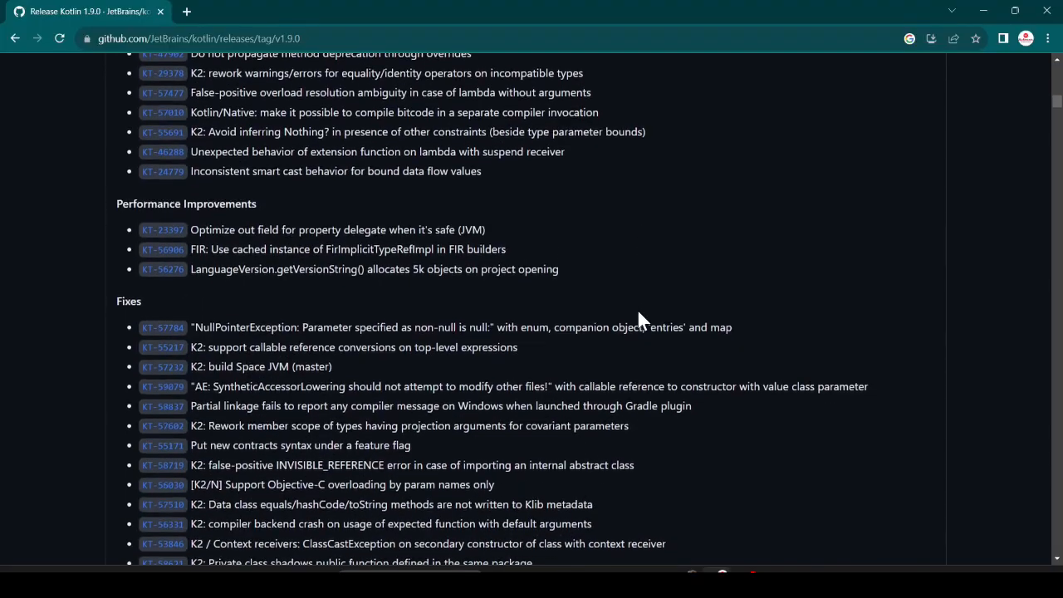
scroll("down", 3)
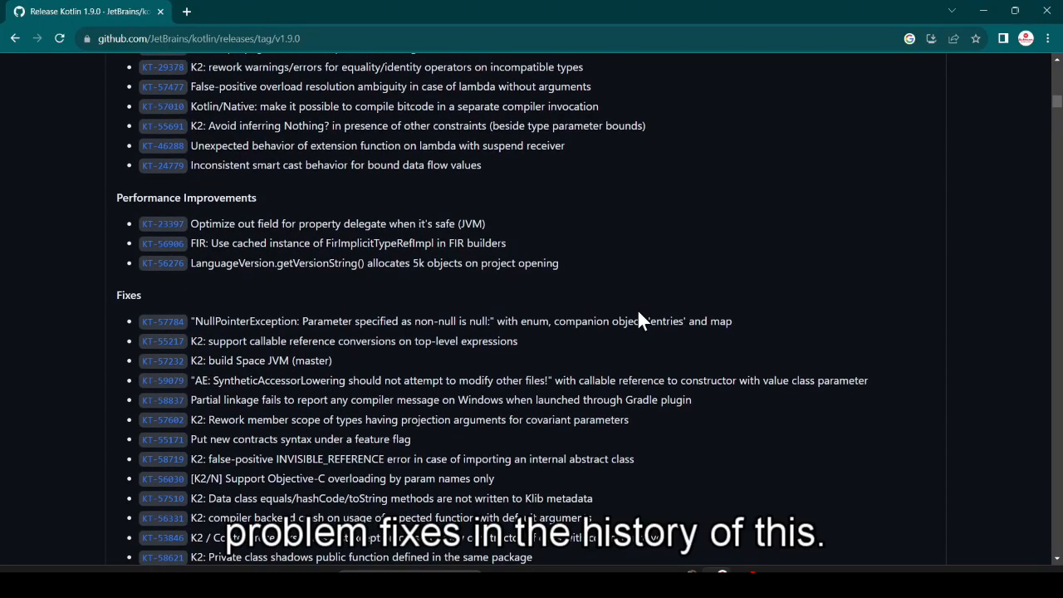
scroll("down", 3)
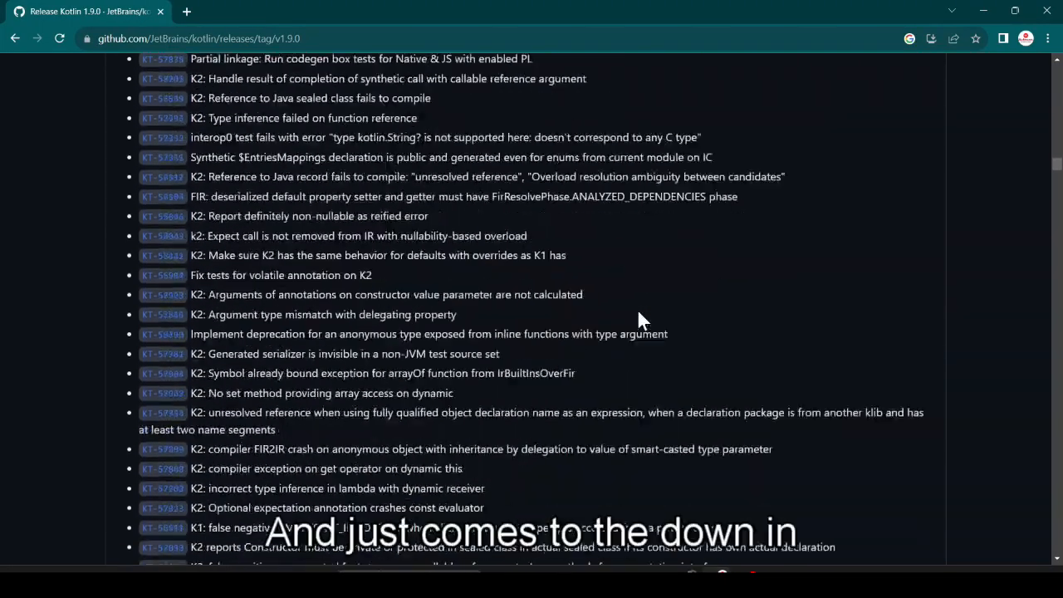
scroll("down", 3)
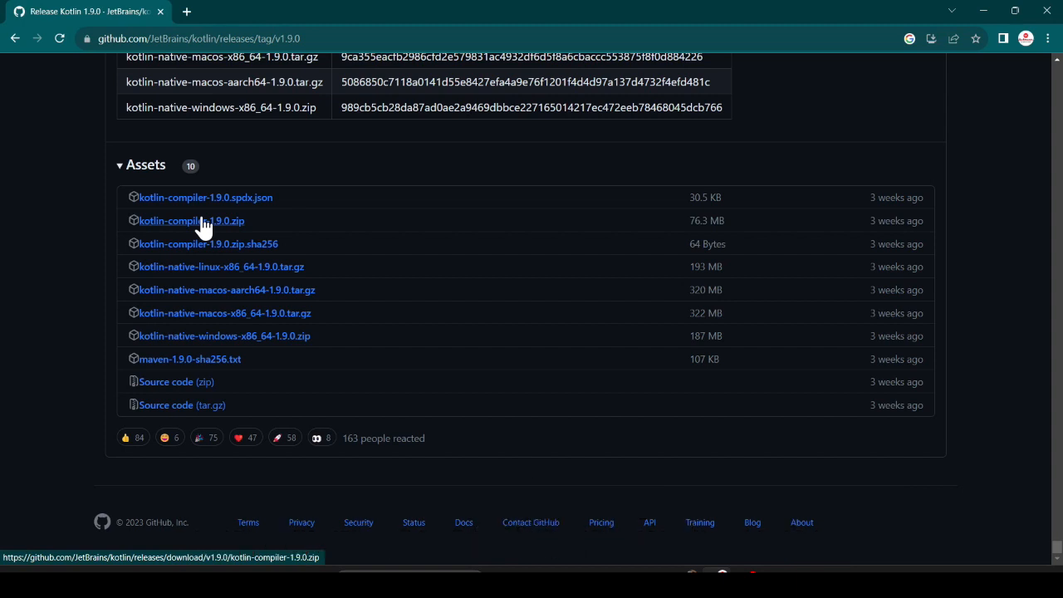
Download kotlin-compiler-1.9.0.zip and show it in the Downloads folder
left_click(191, 220)
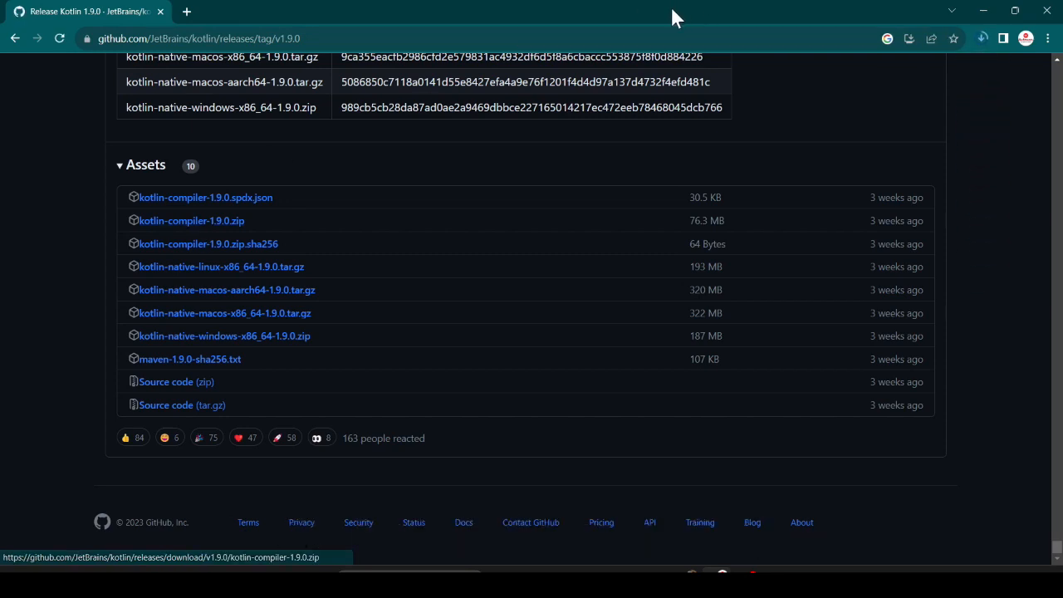
left_click(982, 39)
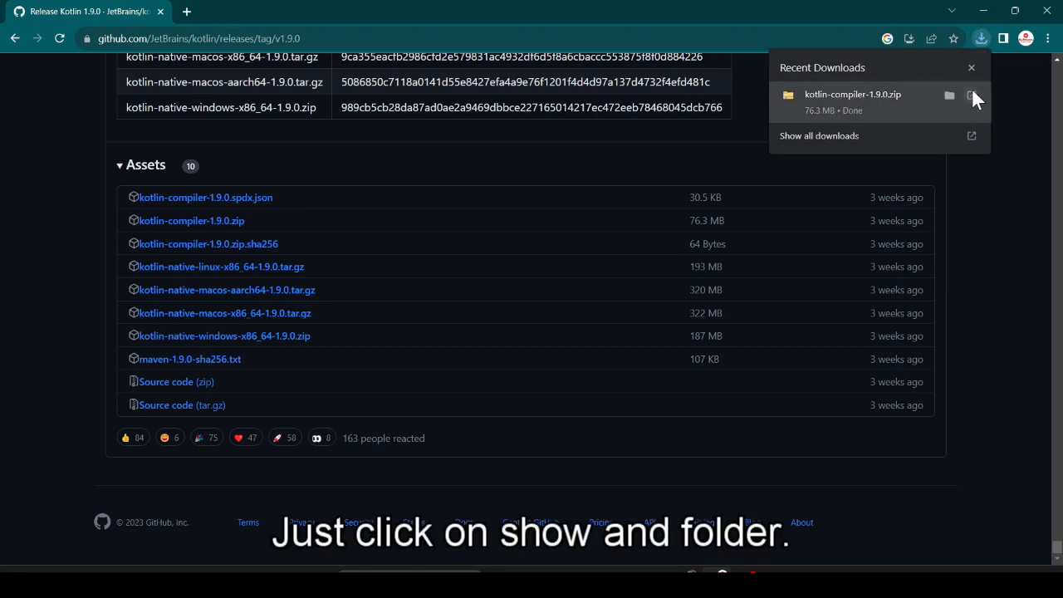
left_click(949, 94)
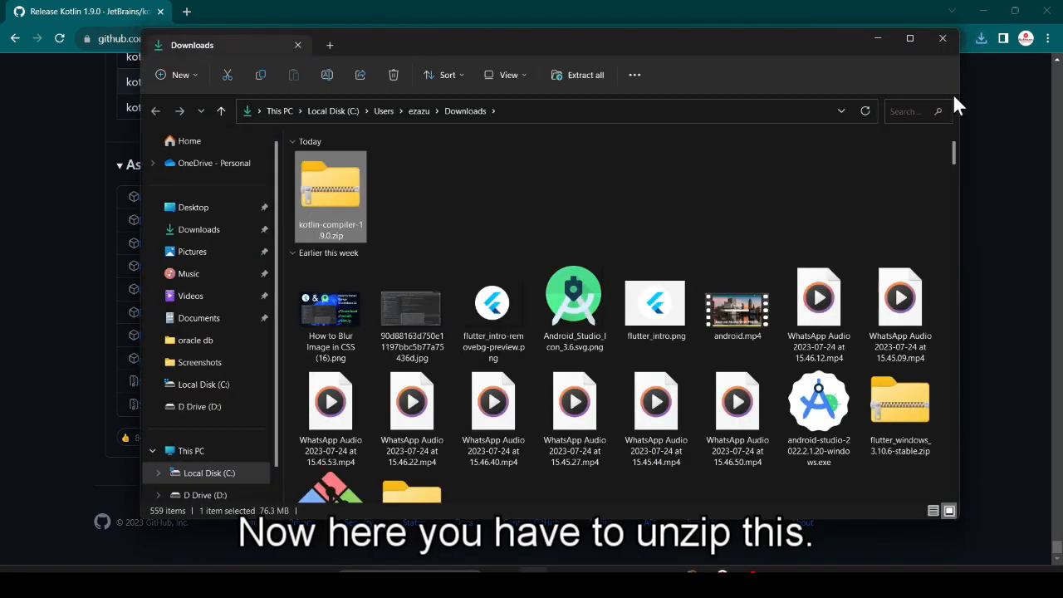
mouse_move(353, 200)
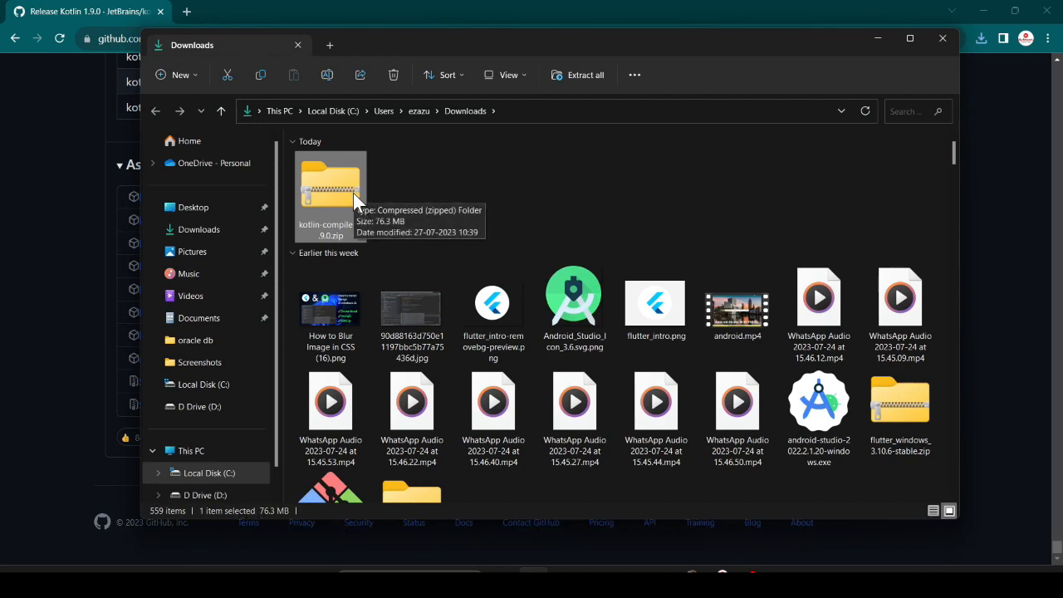
Extract kotlin-compiler-1.9.0.zip with Extract All into a kotlin-compiler-1.9.0 folder
right_click(330, 192)
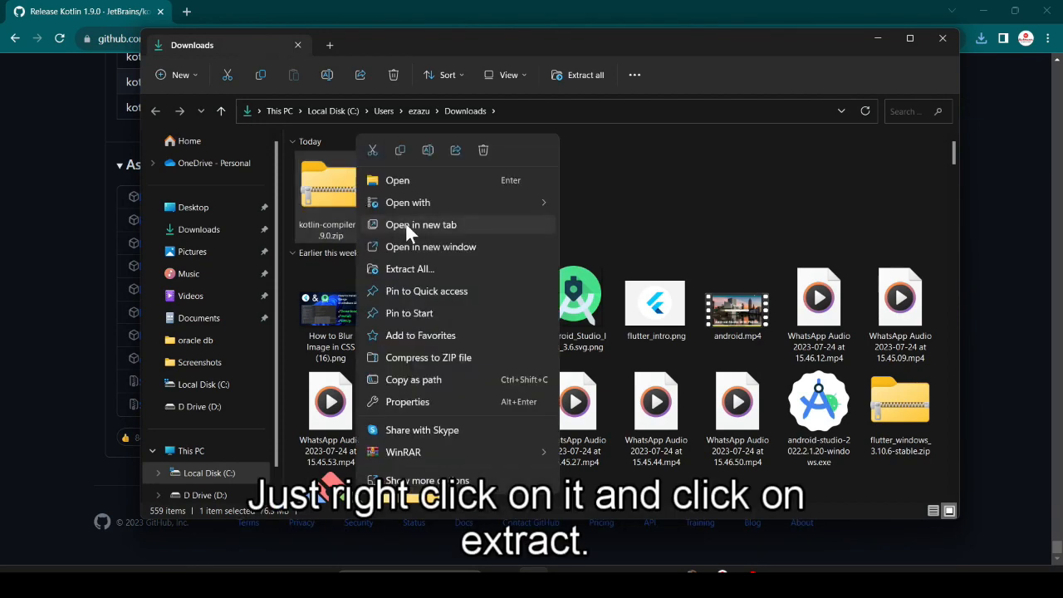
left_click(409, 268)
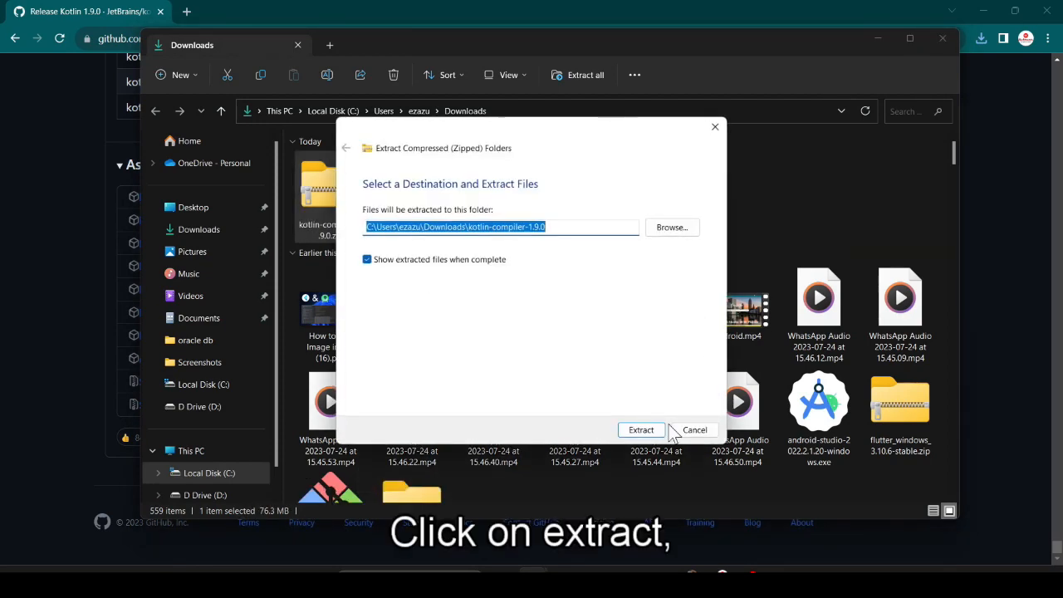
left_click(641, 430)
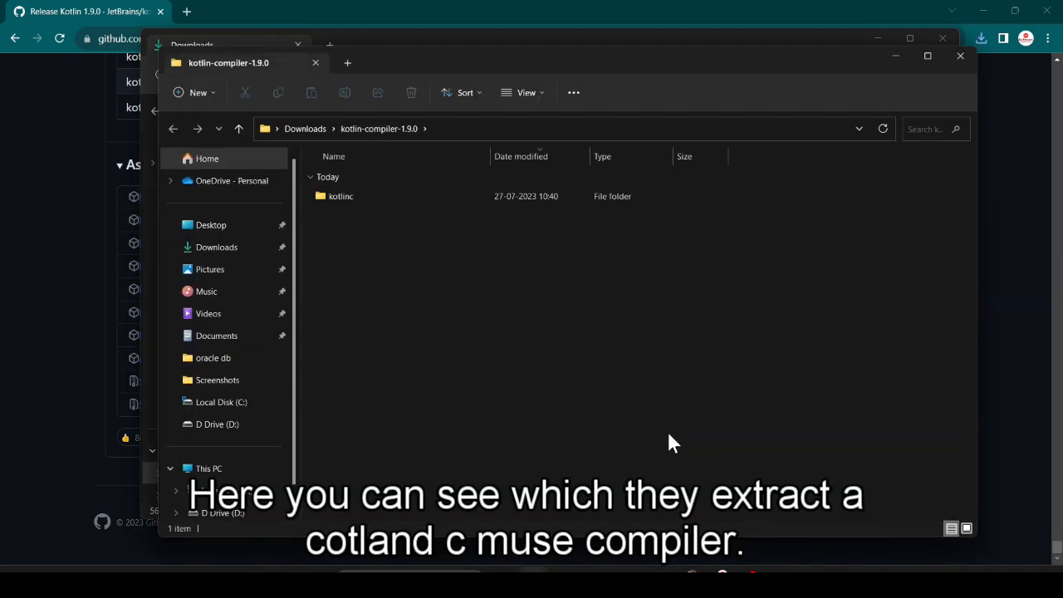
Paste the kotlinc folder into C:\Program Files, granting administrator permission
left_click(340, 196)
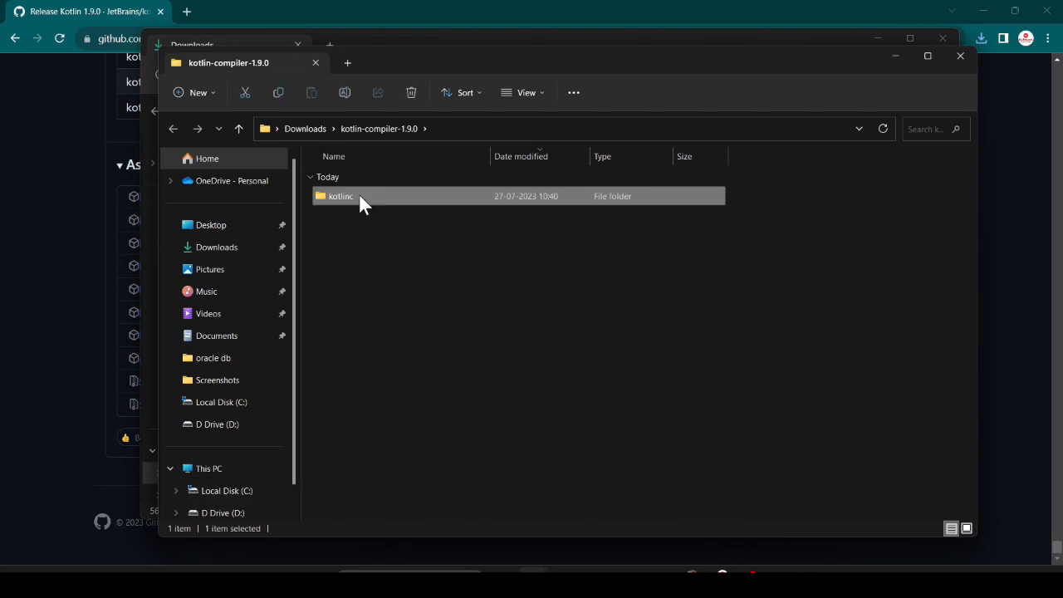
mouse_move(718, 118)
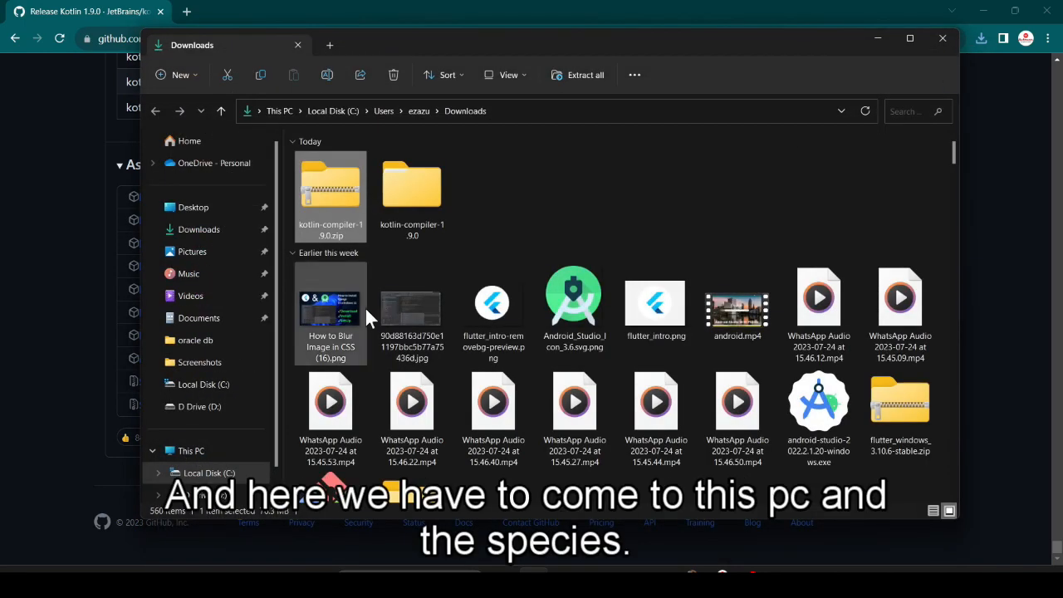
left_click(190, 450)
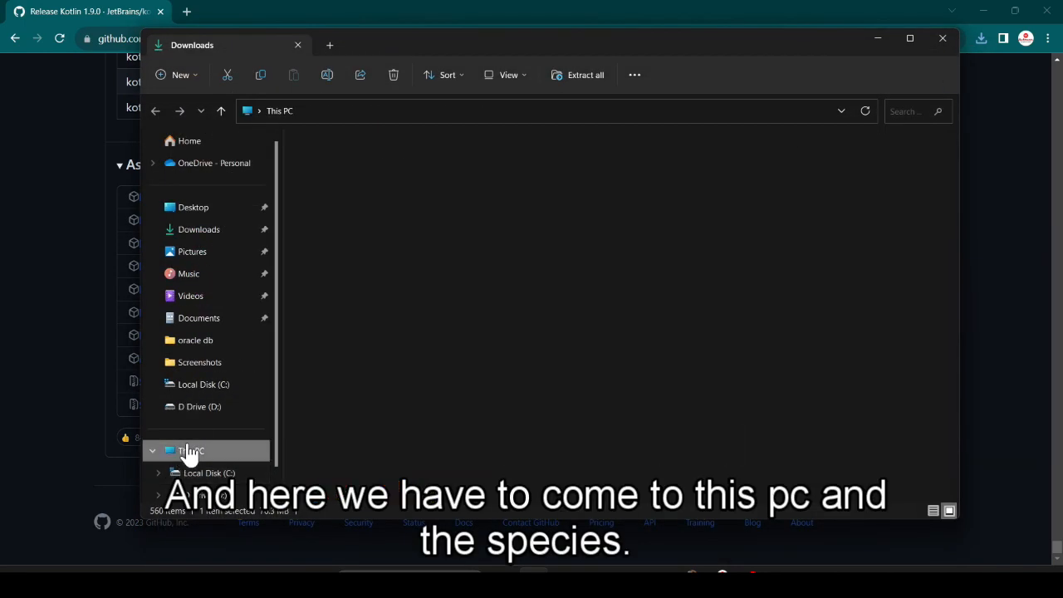
left_click(190, 451)
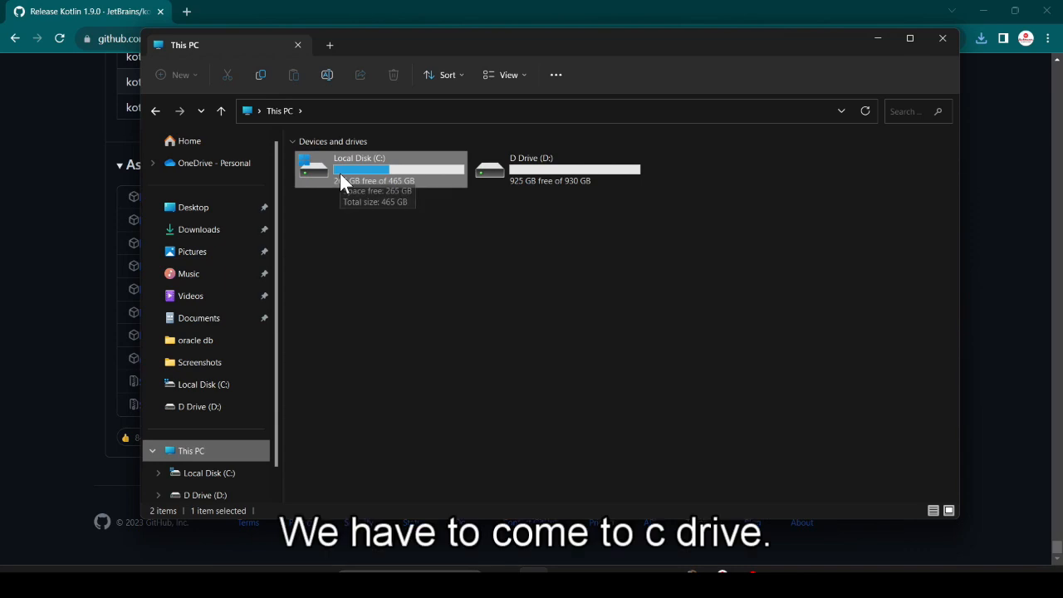
double_click(359, 166)
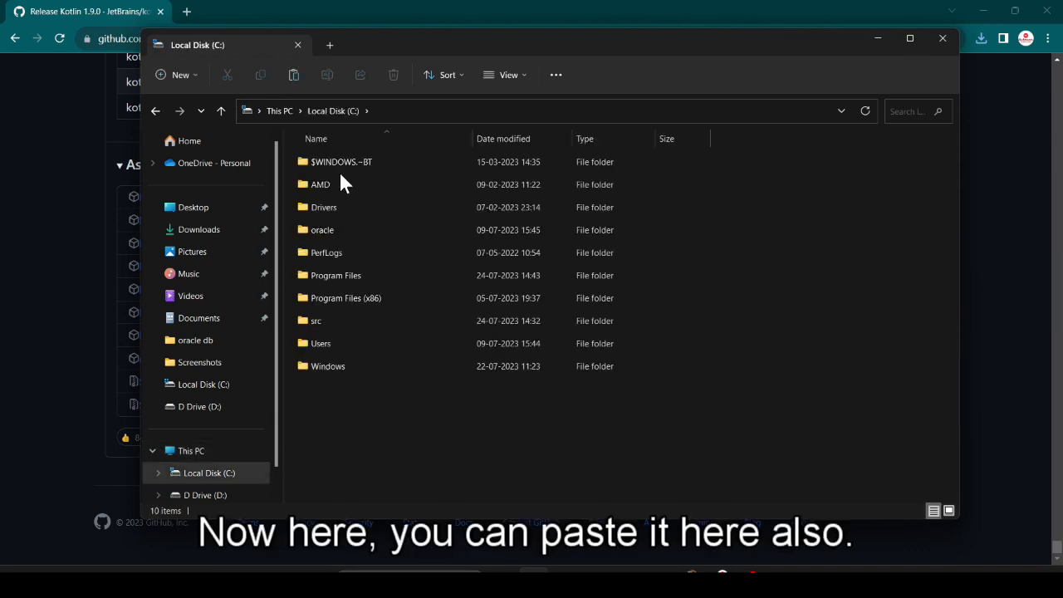
mouse_move(428, 430)
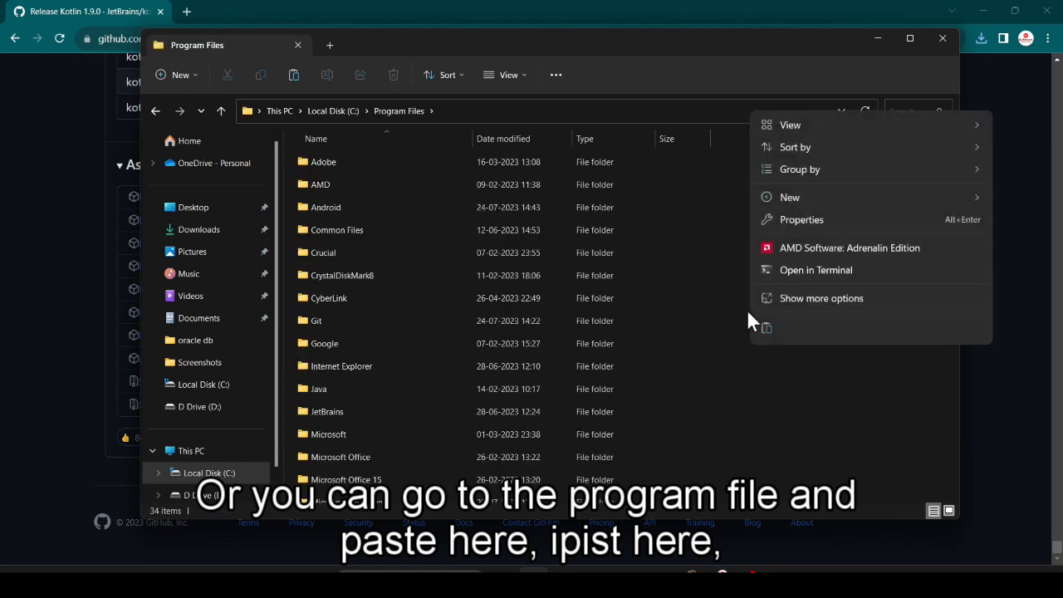
left_click(767, 327)
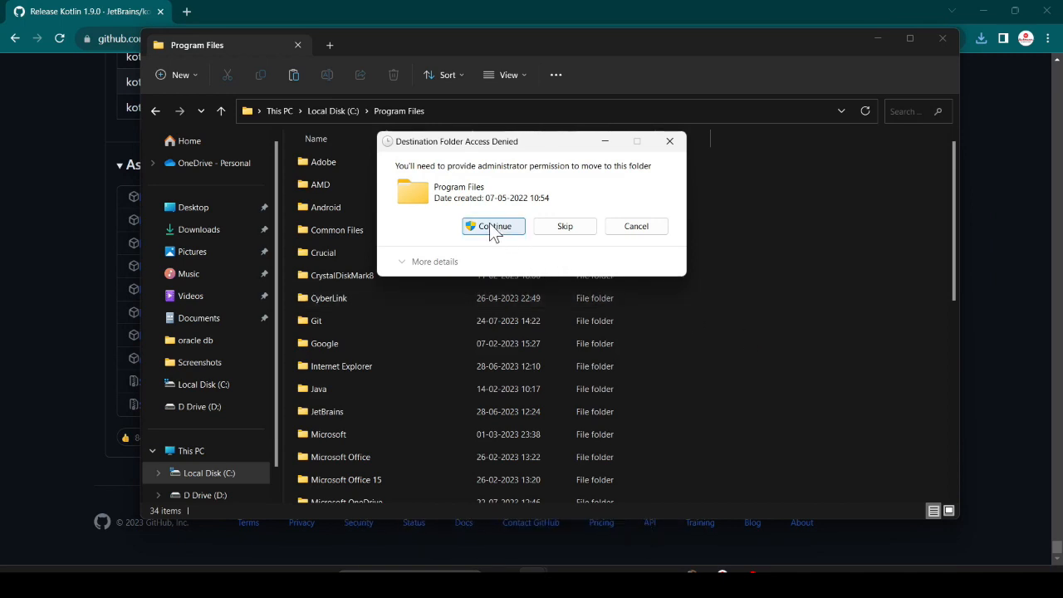
left_click(492, 226)
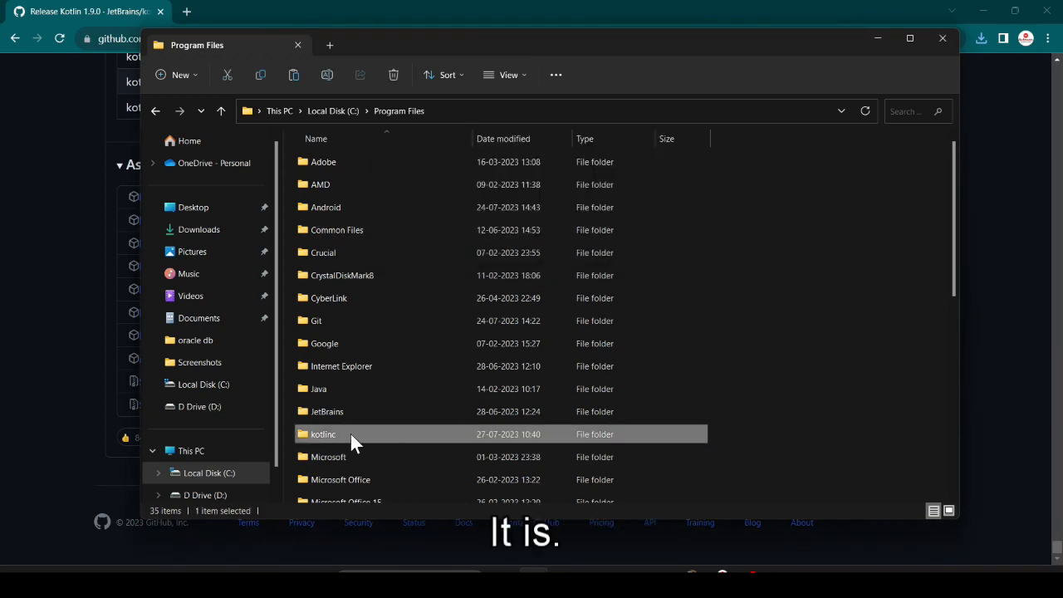
mouse_move(324, 436)
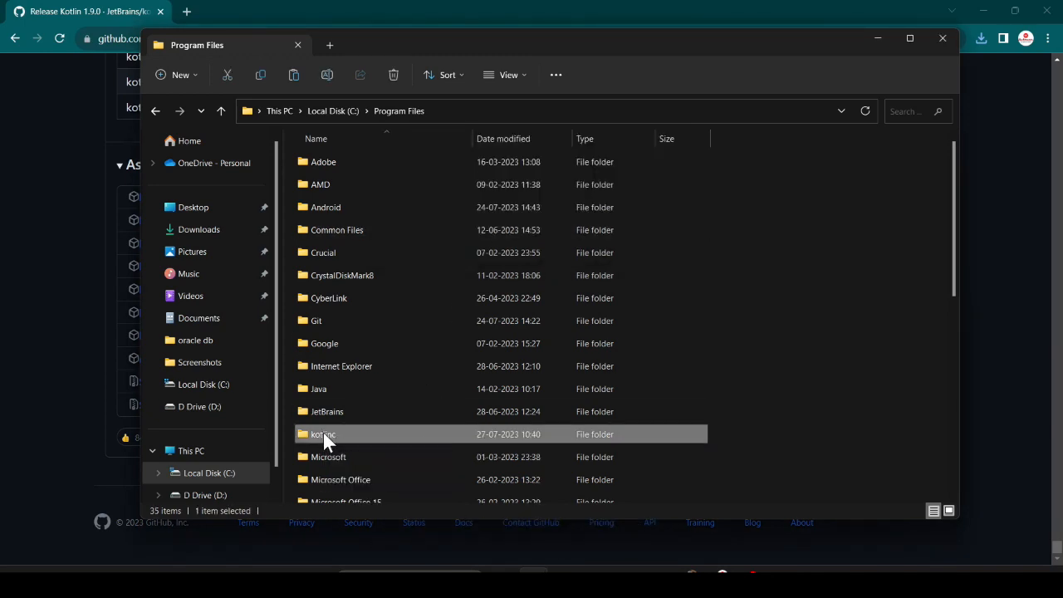
Open C:\Program Files\kotlinc\bin, copy its path, and close File Explorer
double_click(323, 434)
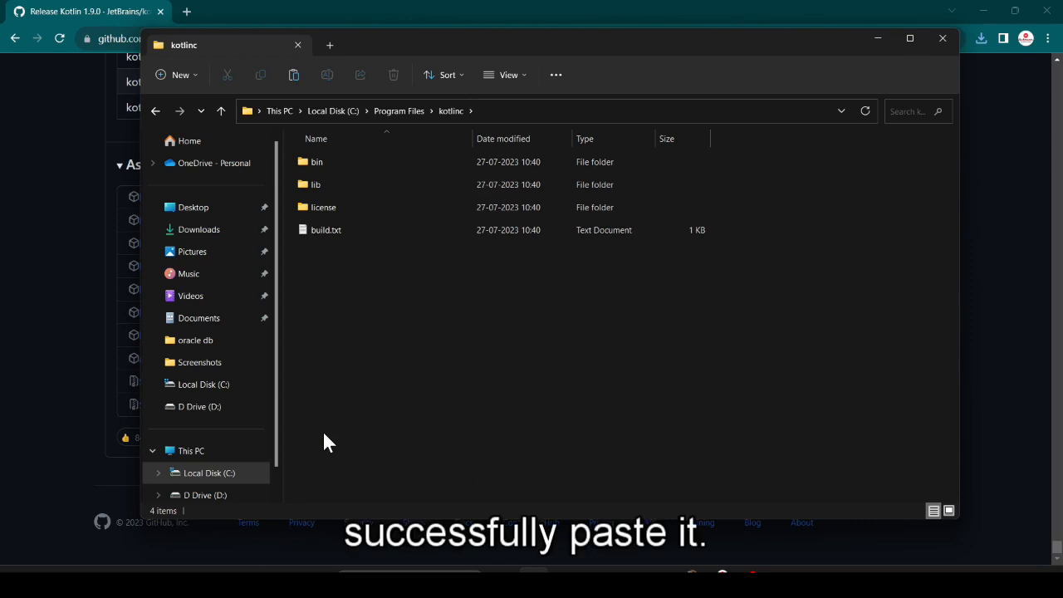
mouse_move(332, 270)
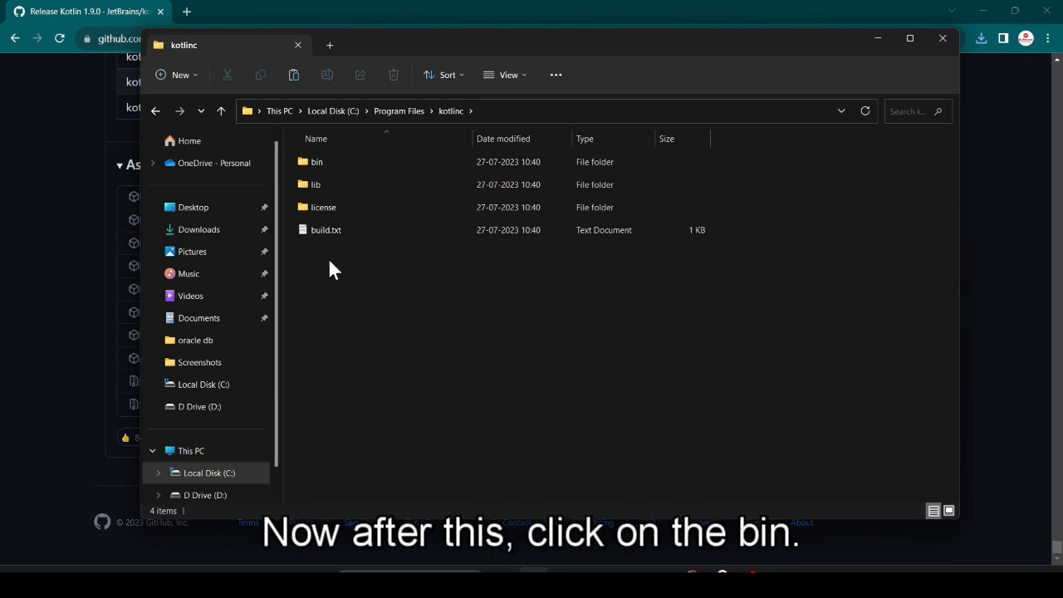
double_click(316, 161)
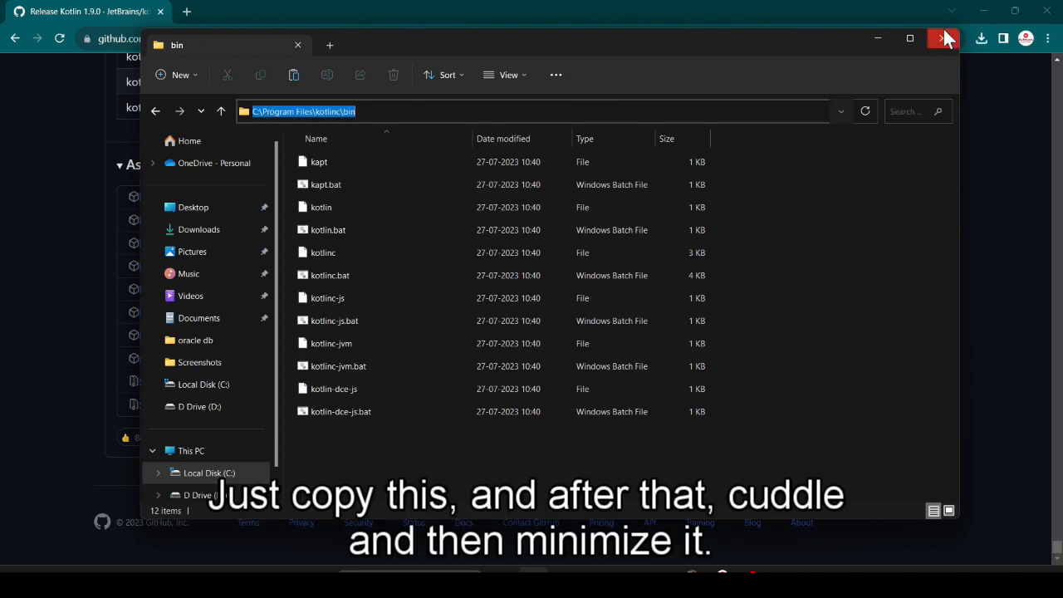
left_click(943, 38)
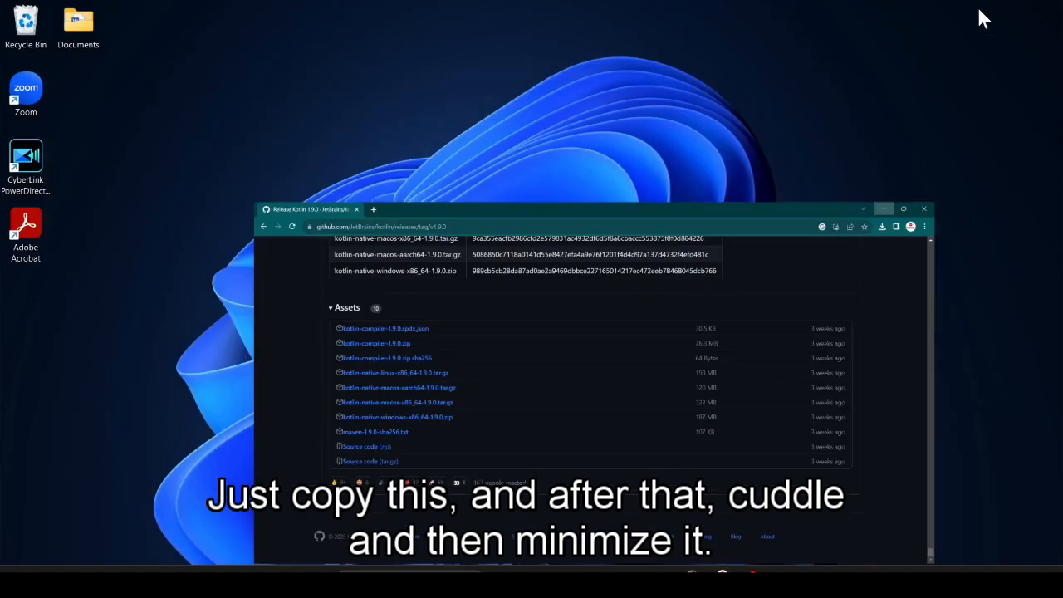
Search 'environment variables' and open System Properties' Environment Variables window
left_click(883, 208)
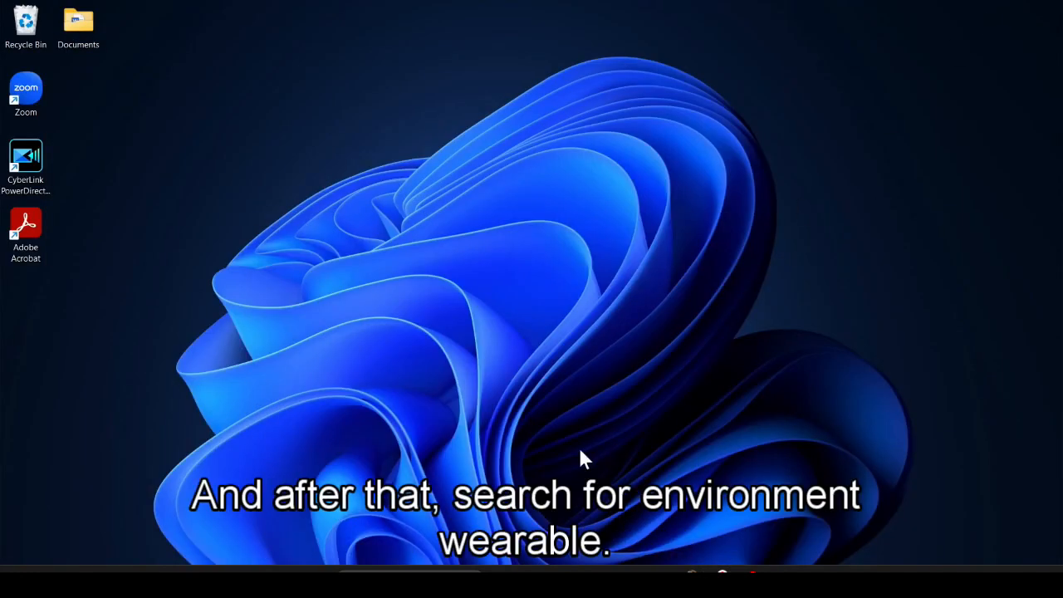
left_click(532, 585)
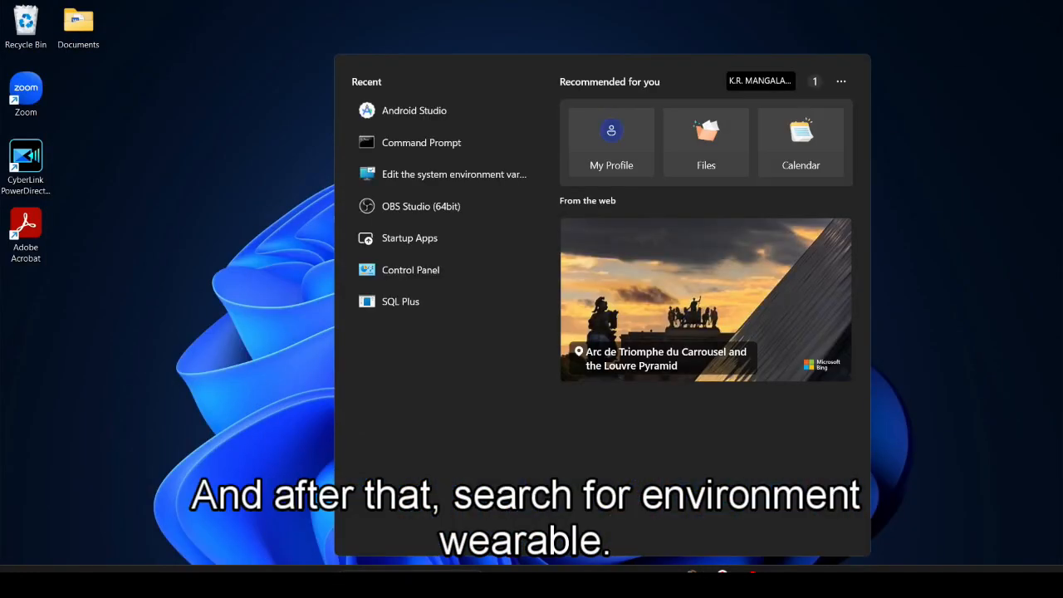
type("environment variables")
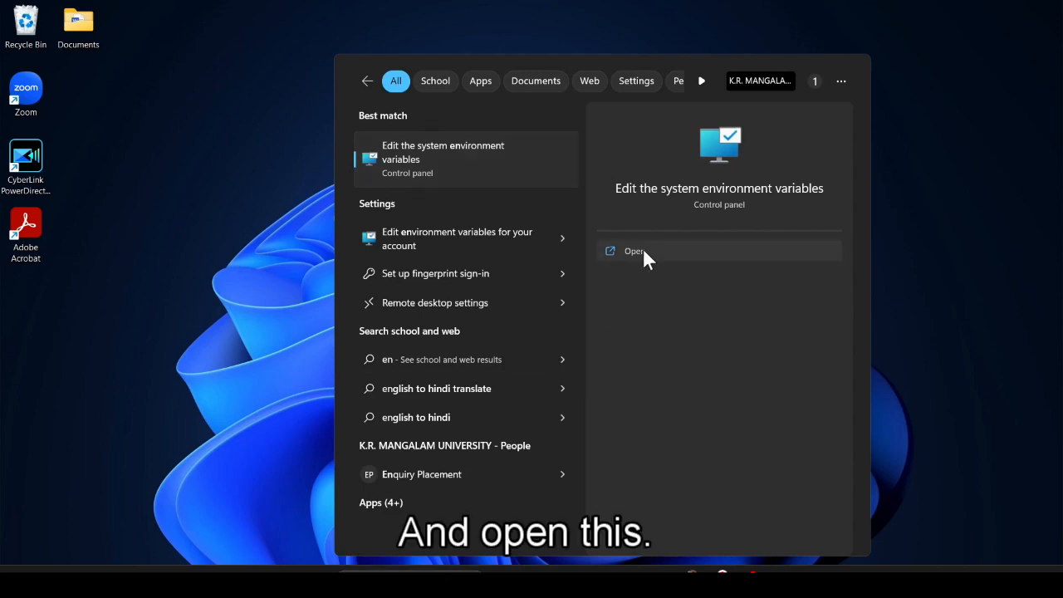
left_click(634, 251)
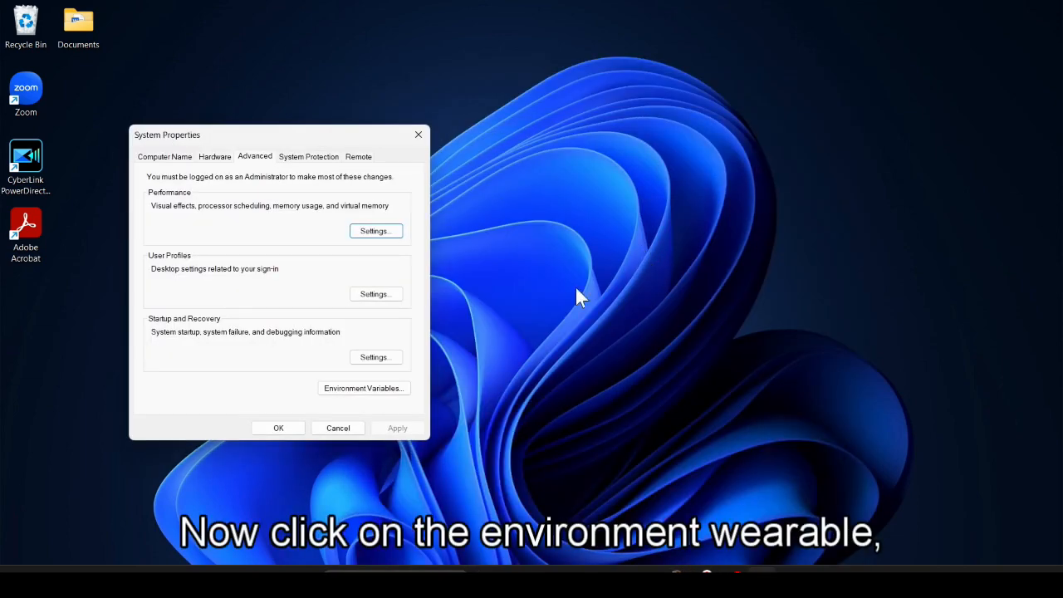
left_click(363, 387)
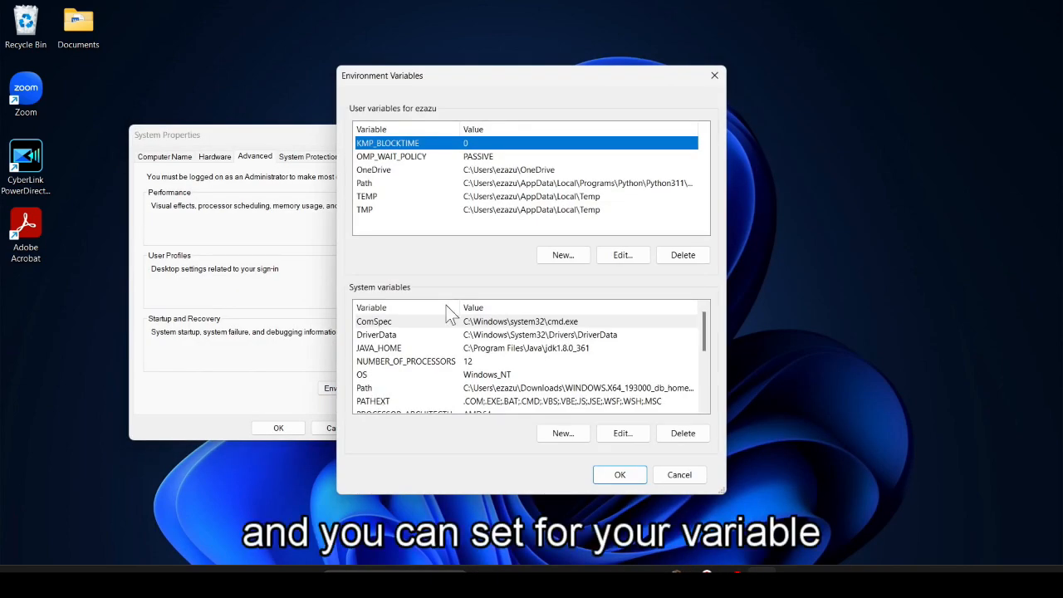
mouse_move(461, 191)
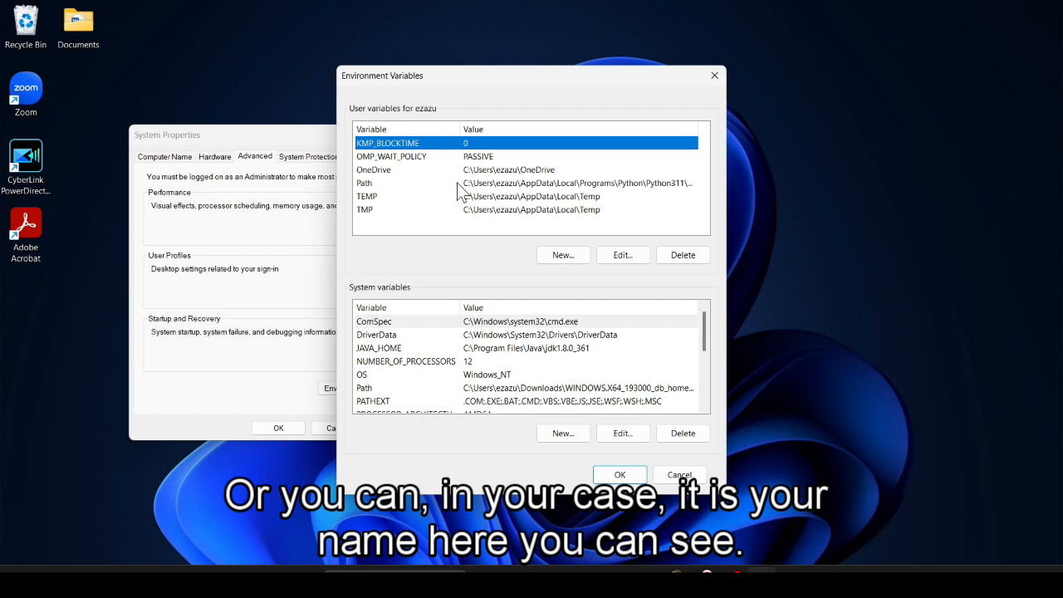
mouse_move(444, 162)
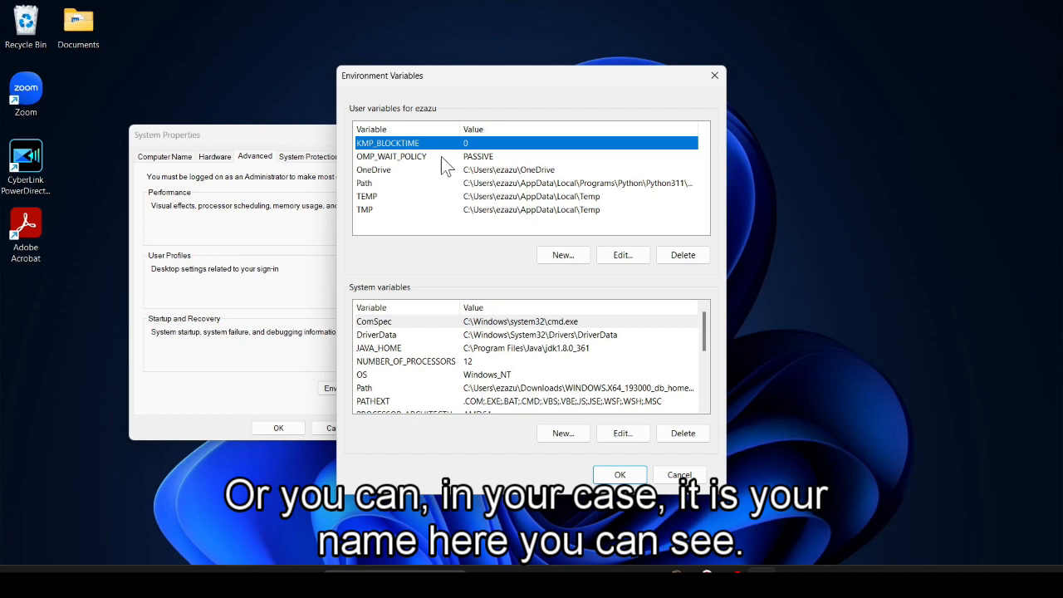
mouse_move(451, 144)
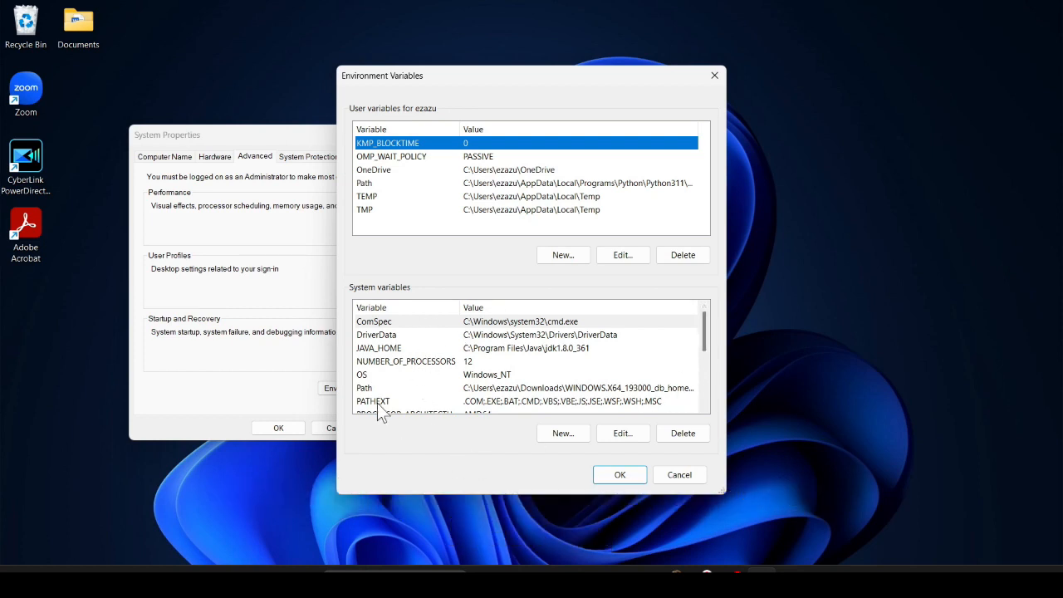
Add a new system Path entry 'C:\Program Files\kotlinc\bin' and confirm every dialog with OK
double_click(364, 388)
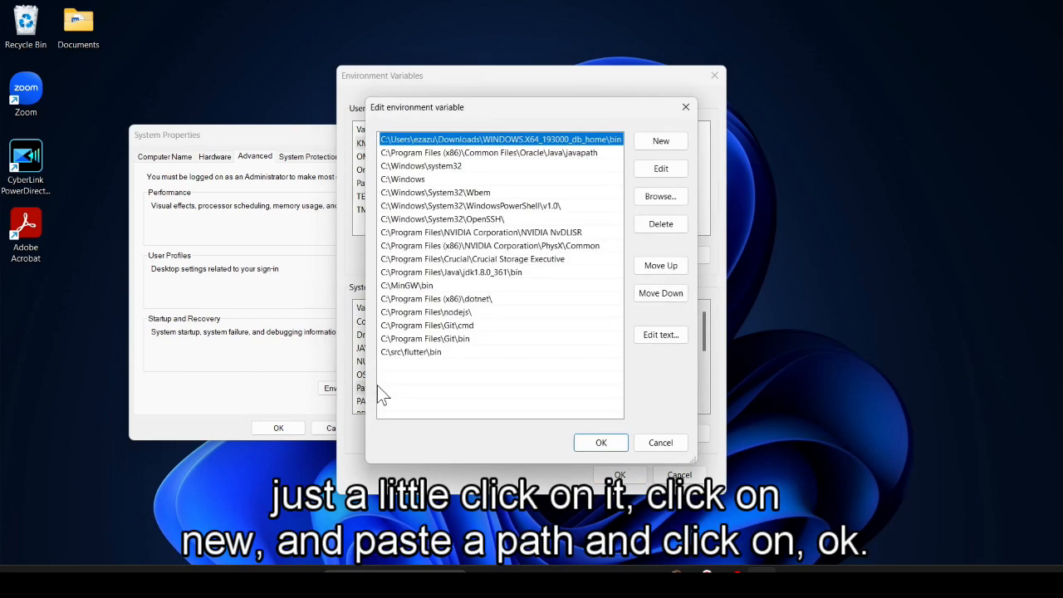
left_click(660, 141)
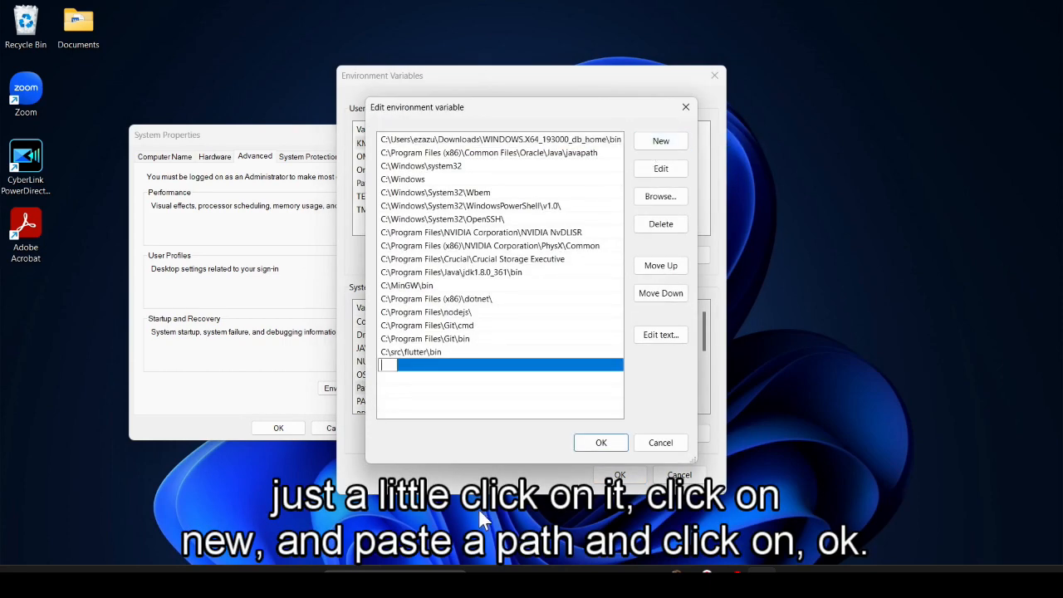
type("C:\\Program Files\\kotlinc\\bin")
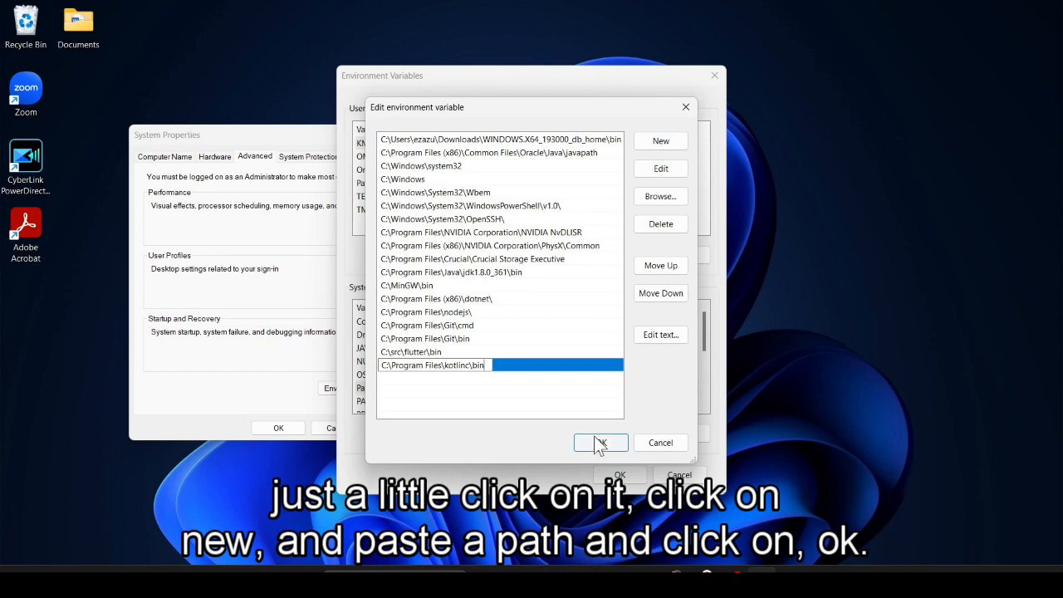
left_click(601, 442)
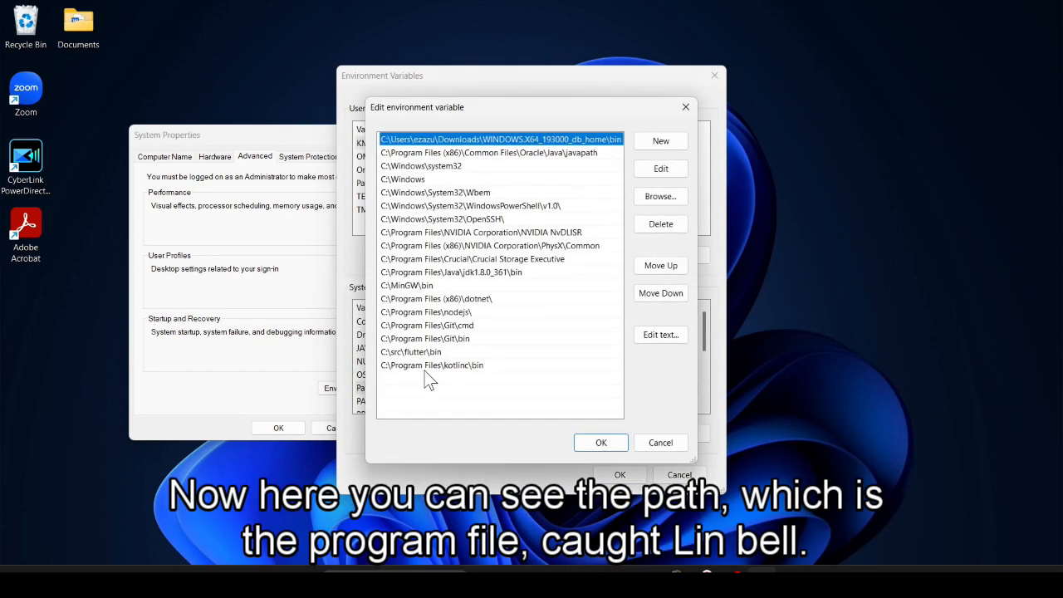
mouse_move(602, 442)
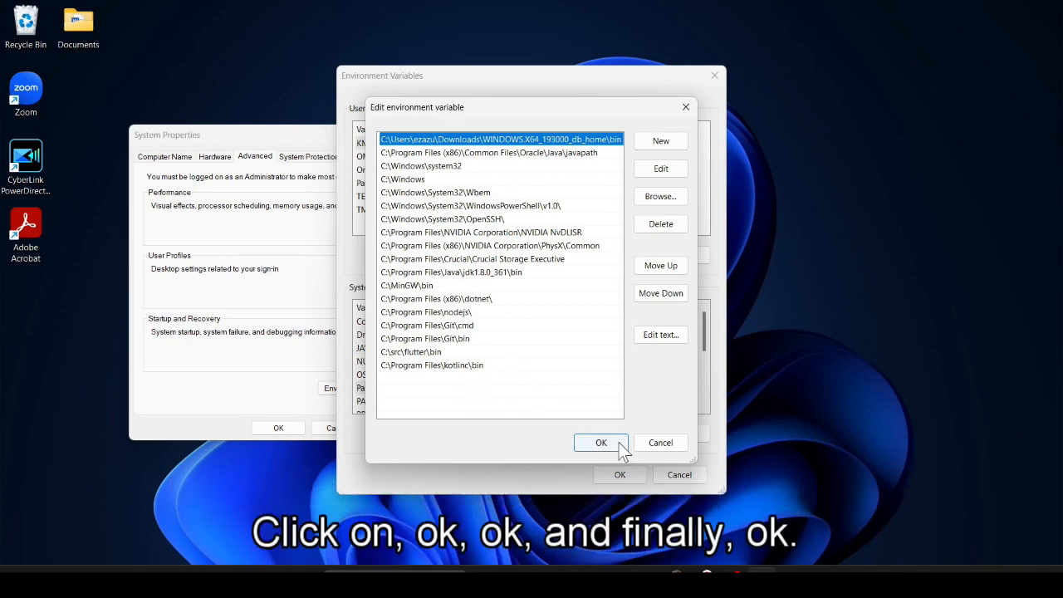
left_click(601, 442)
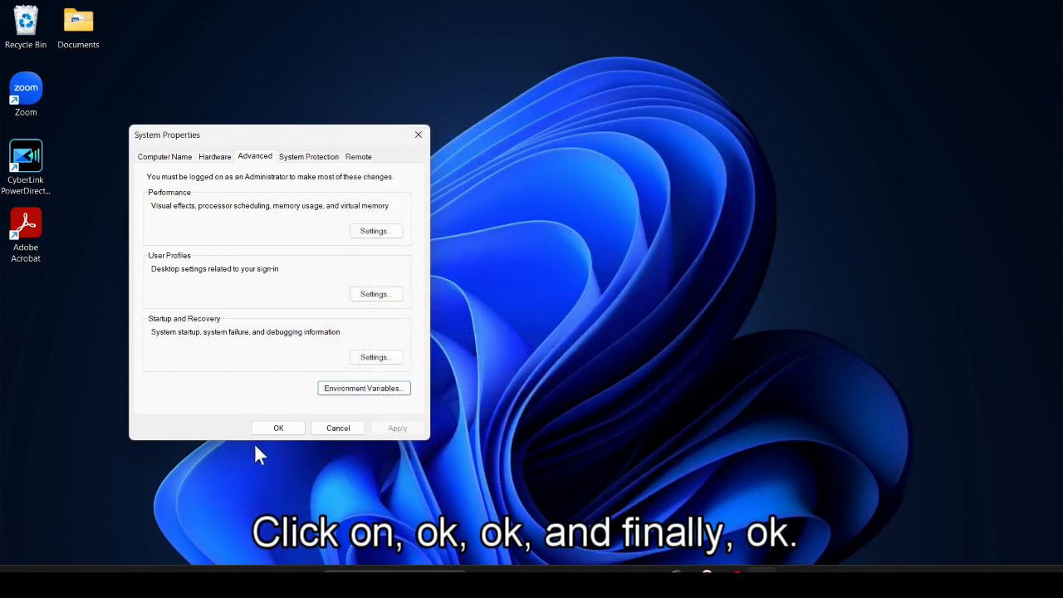
left_click(278, 428)
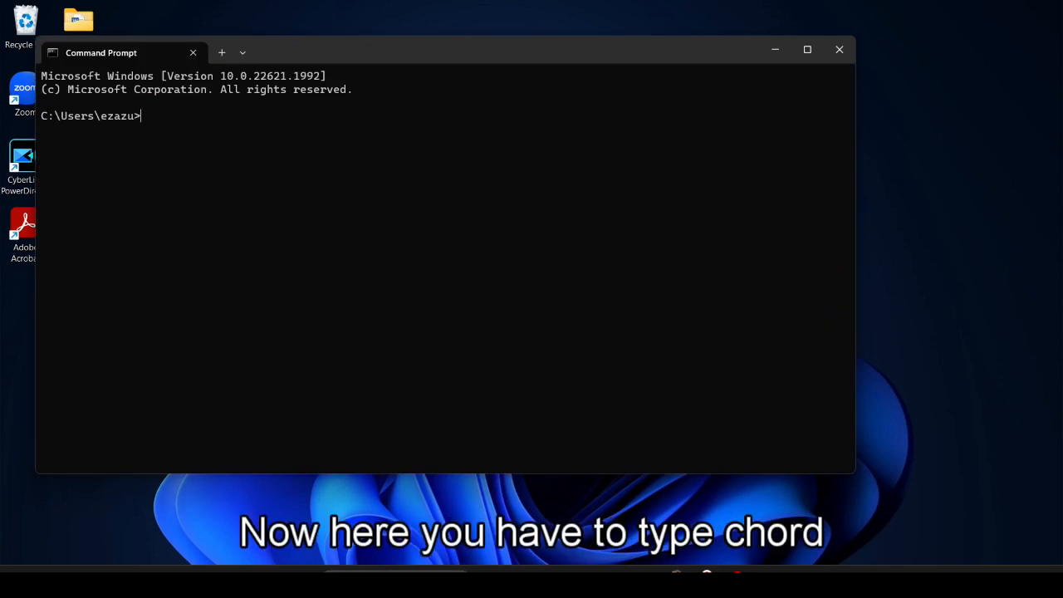
Type 'kotlin -version' at the Command Prompt without running it
type("kotl")
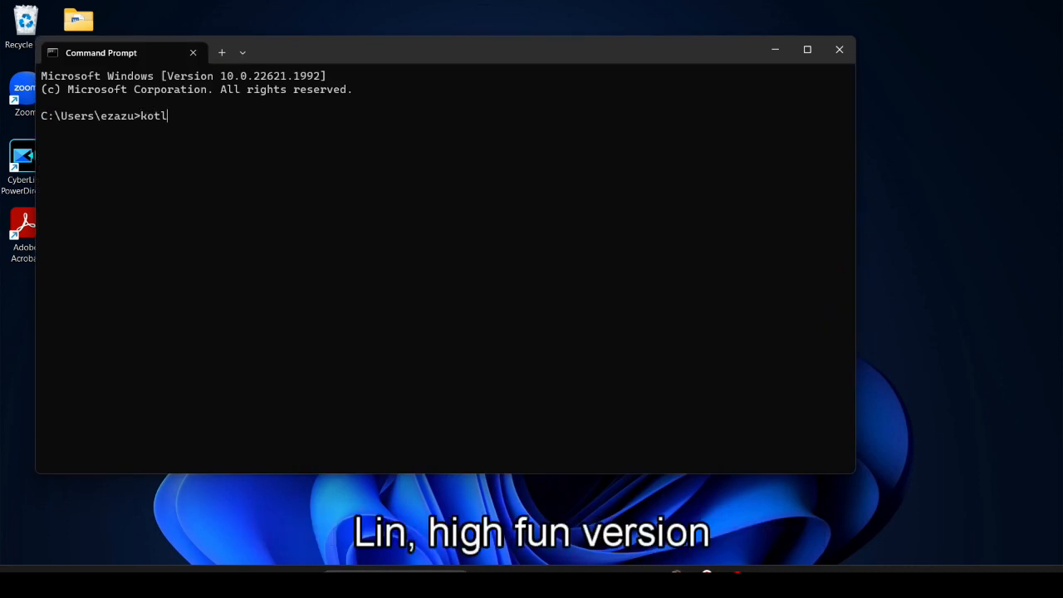
type("in -v")
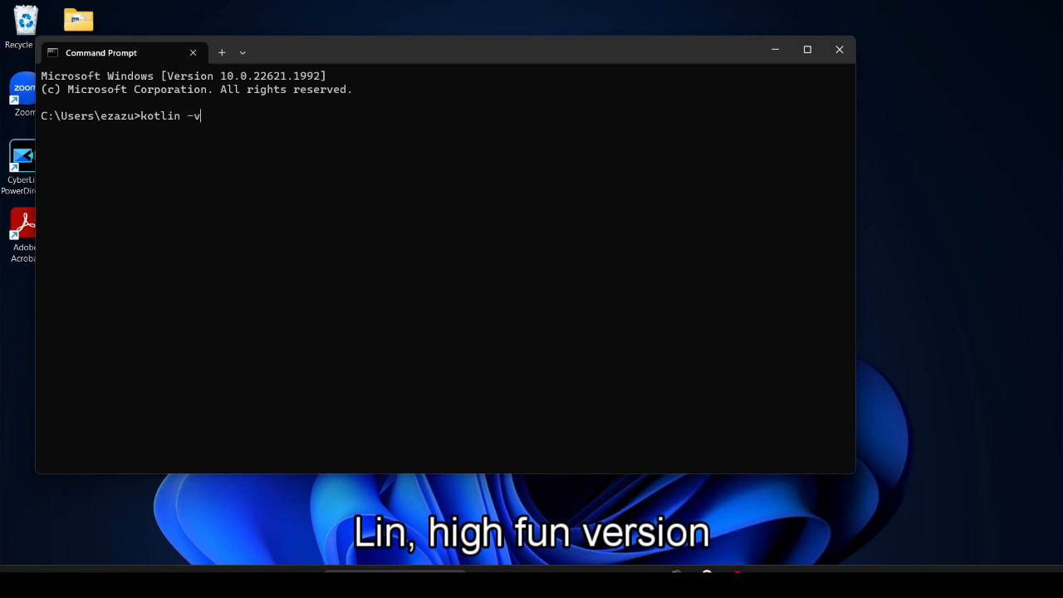
type("ersion")
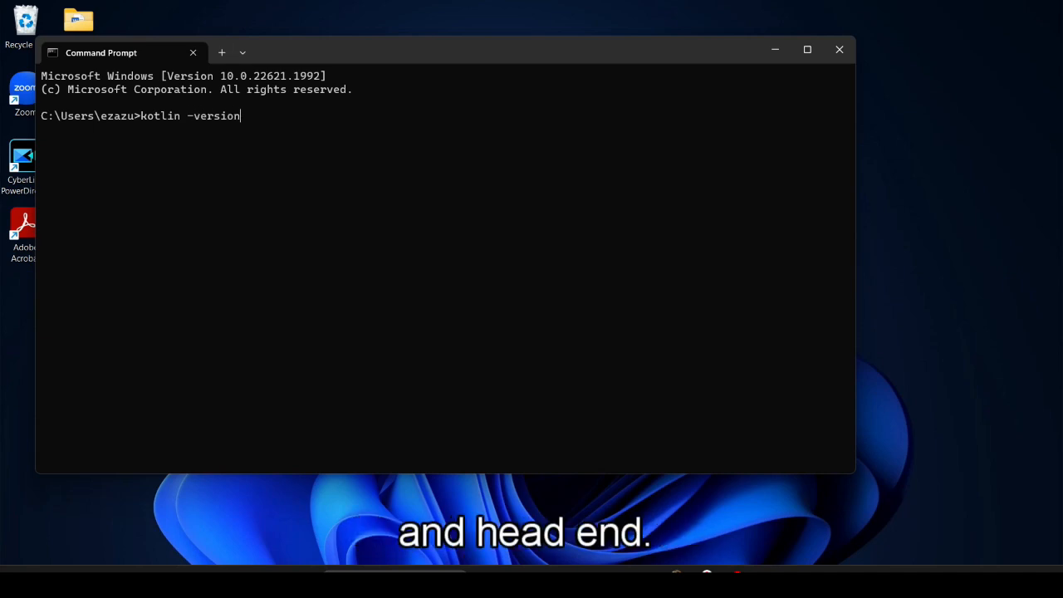